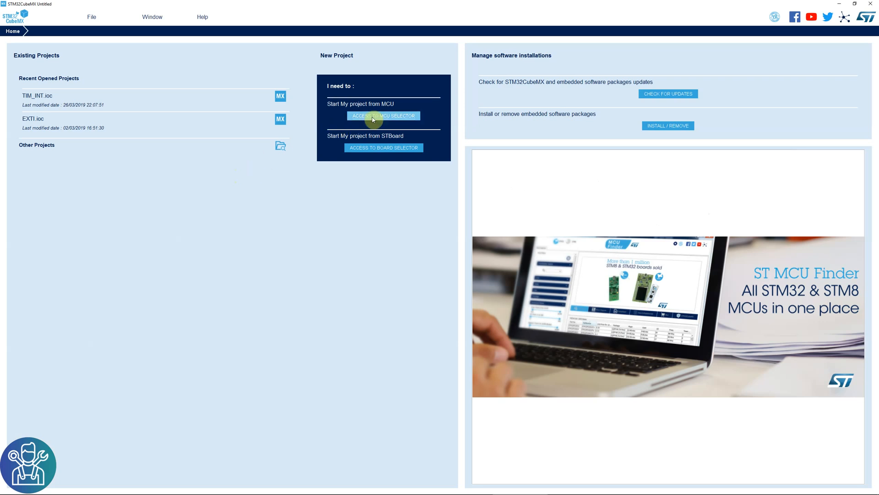
Step: Start a new project from the Board Selector by searching 'l053' for NUCLEO-L053R8
{"action": "left_click", "coordinate": [383, 116]}
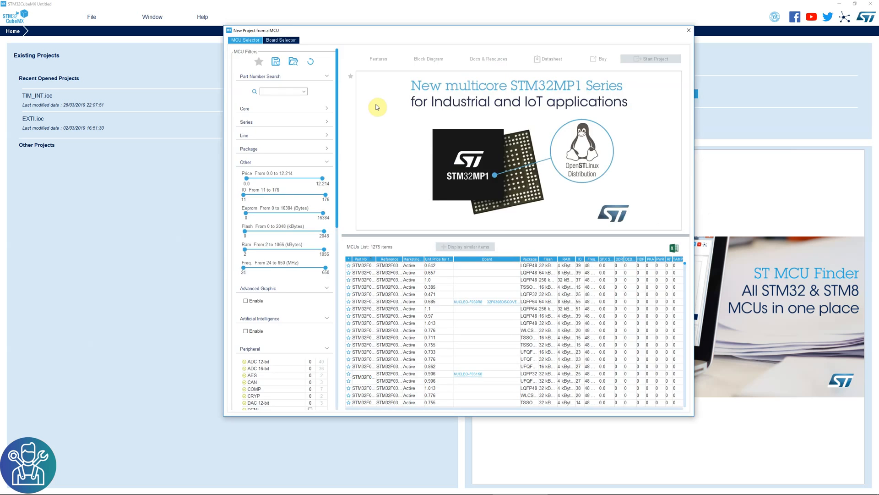
{"action": "left_click", "coordinate": [280, 40]}
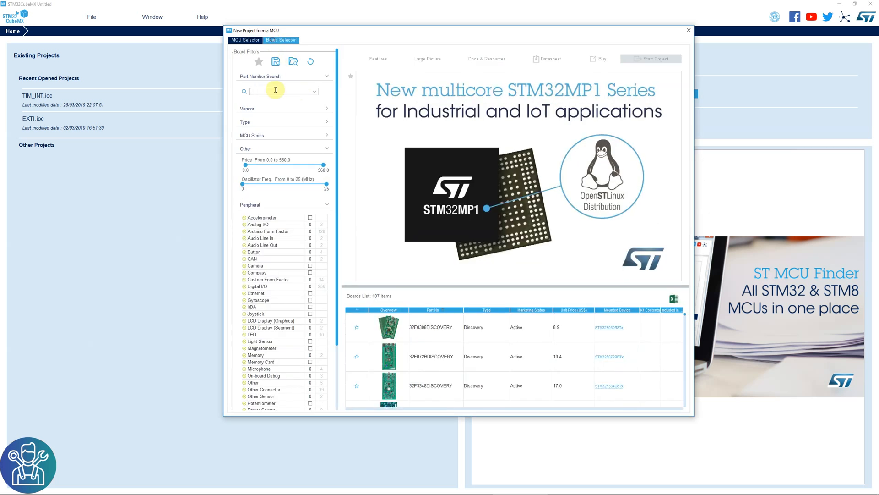
{"action": "type", "text": "l053"}
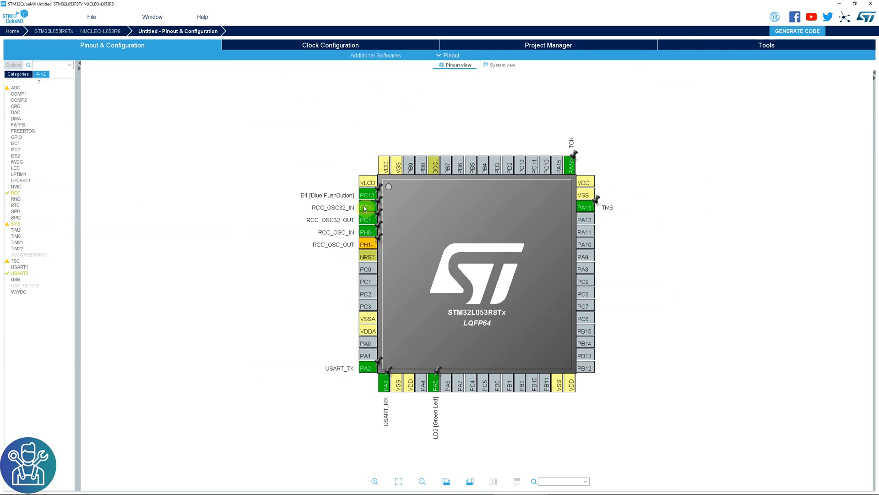
Step: Set RCC HSE and LSE to Disable and enable DAC OUT1 on pin PA4
{"action": "left_click", "coordinate": [15, 193]}
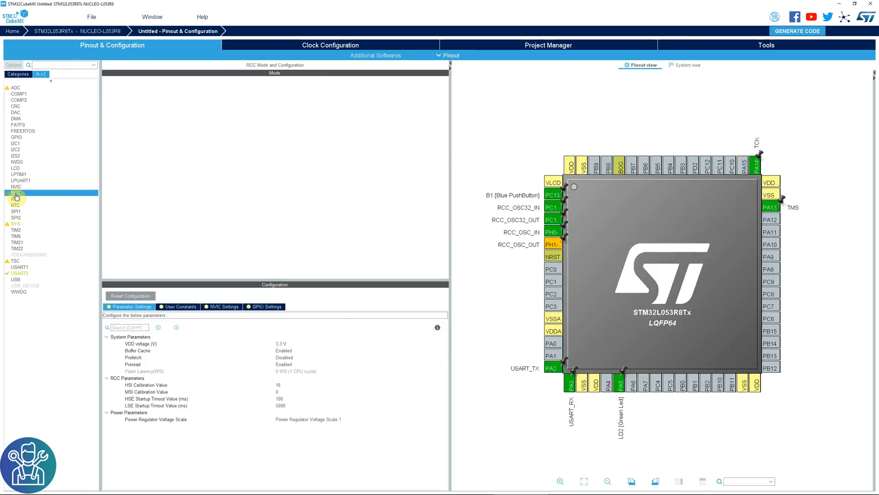
{"action": "left_click", "coordinate": [14, 192]}
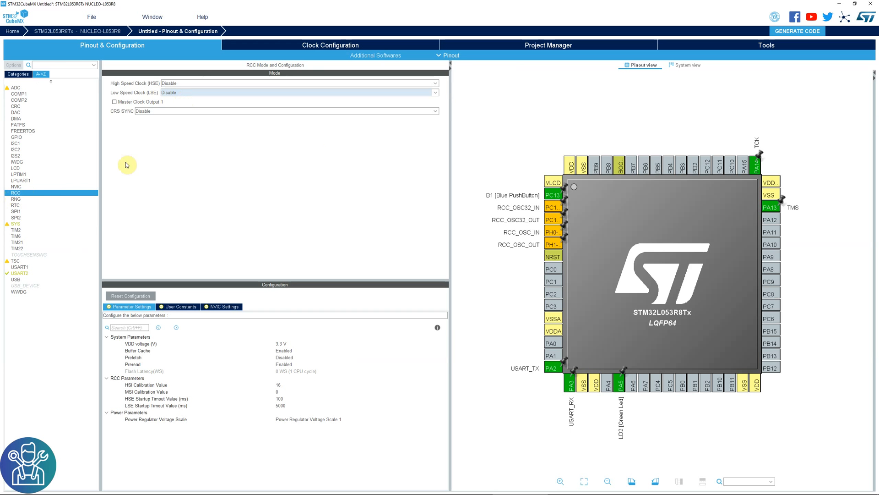
{"action": "left_click", "coordinate": [13, 111]}
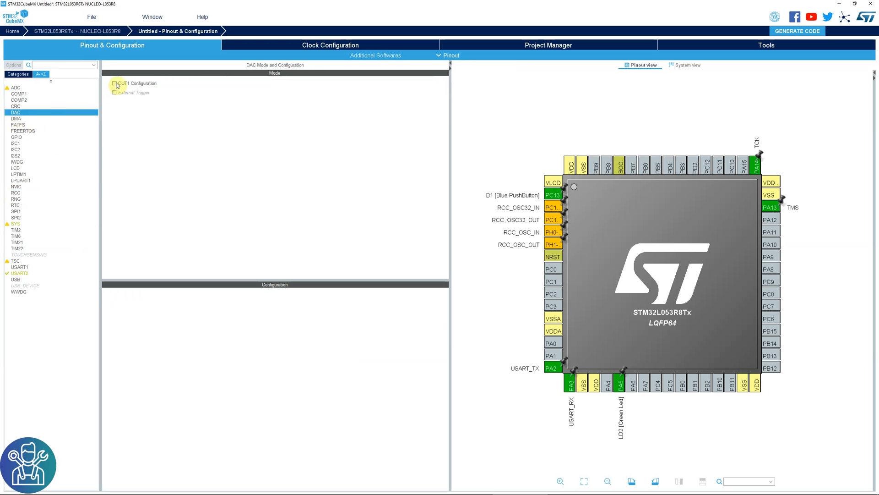
{"action": "left_click", "coordinate": [114, 82]}
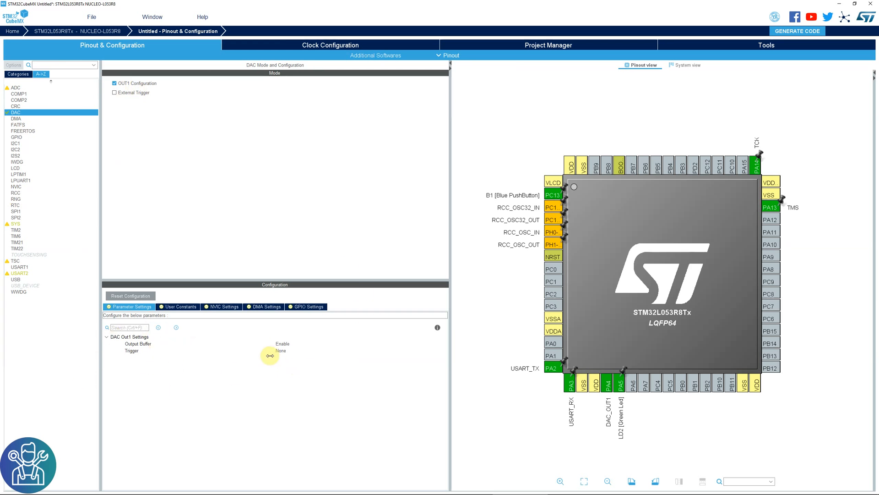
{"action": "left_click", "coordinate": [330, 45]}
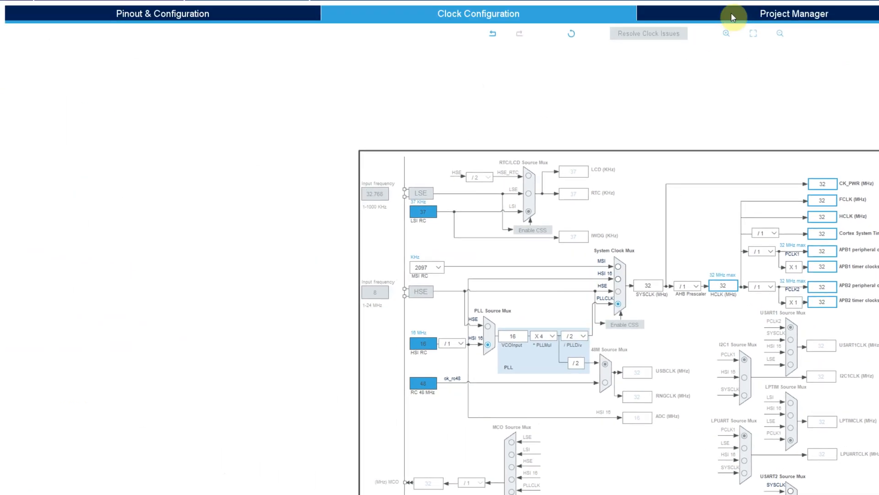
Step: Name the project DAC_wave, choose the TrueSTUDIO toolchain, and generate the code
{"action": "left_click", "coordinate": [795, 12]}
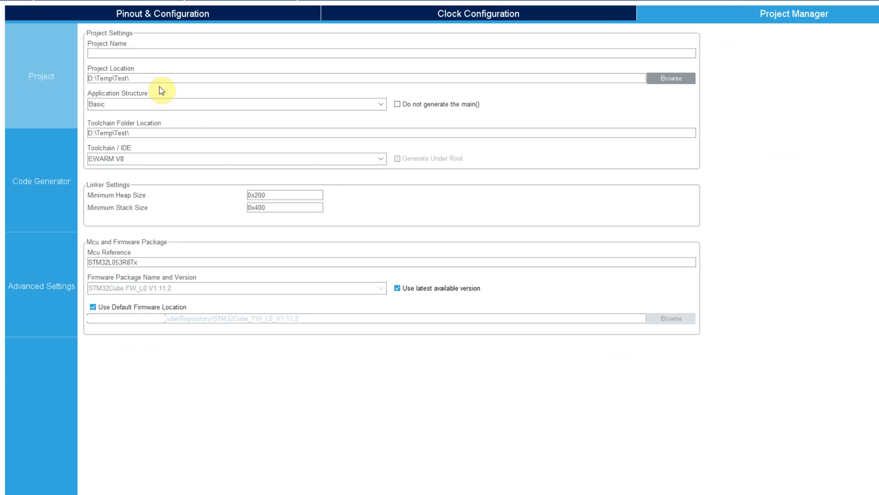
{"action": "type", "text": "DAC_wave"}
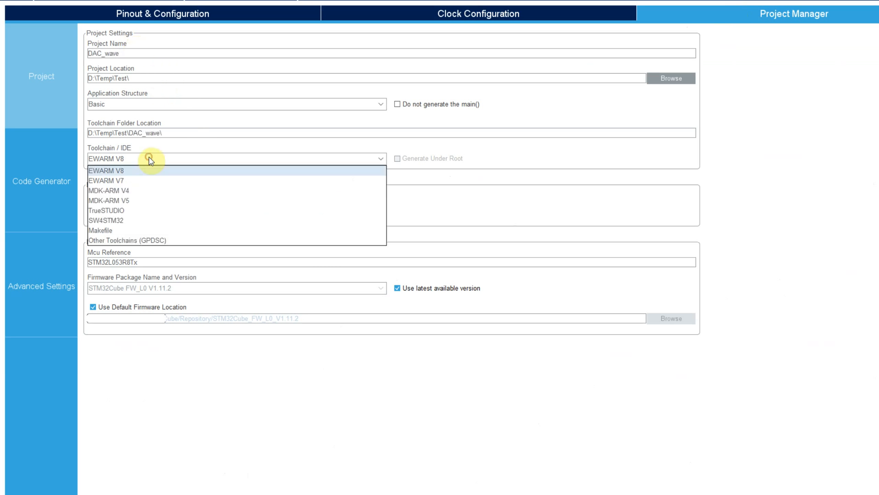
{"action": "left_click", "coordinate": [109, 210]}
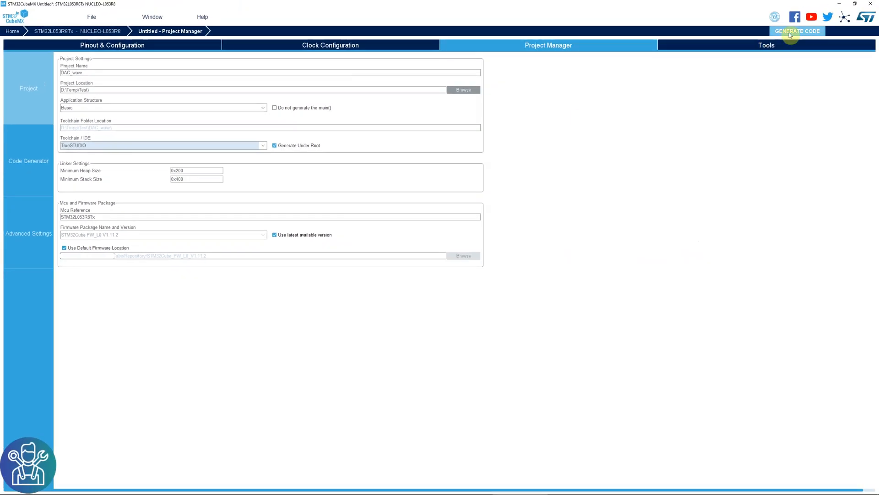
{"action": "left_click", "coordinate": [797, 31]}
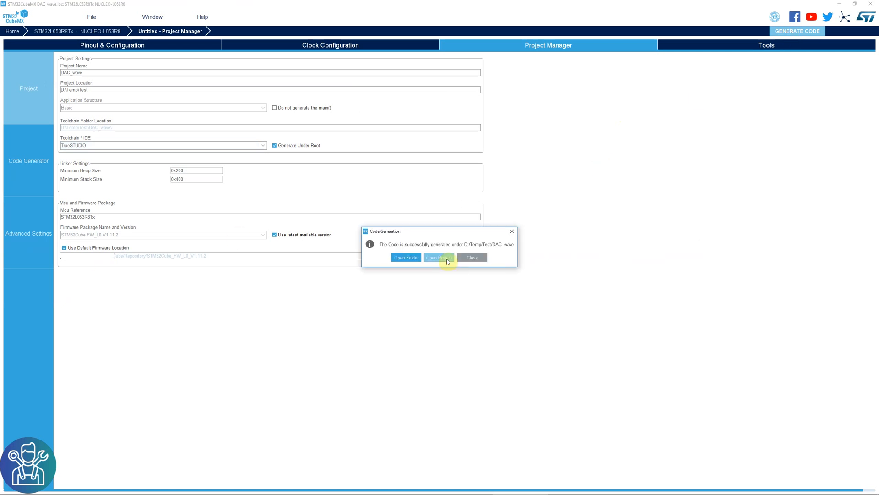
Step: Open the generated DAC_wave project in TrueSTUDIO and open main.c
{"action": "left_click", "coordinate": [439, 257]}
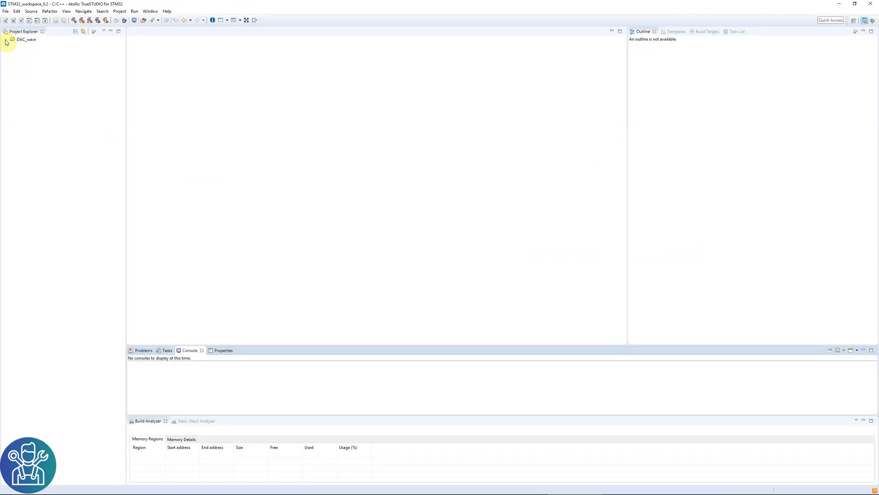
{"action": "left_click", "coordinate": [7, 39]}
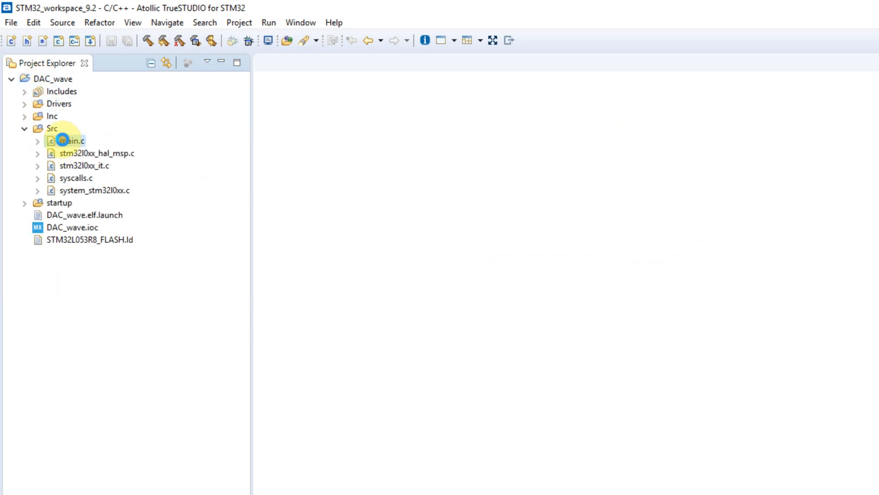
{"action": "double_click", "coordinate": [70, 141]}
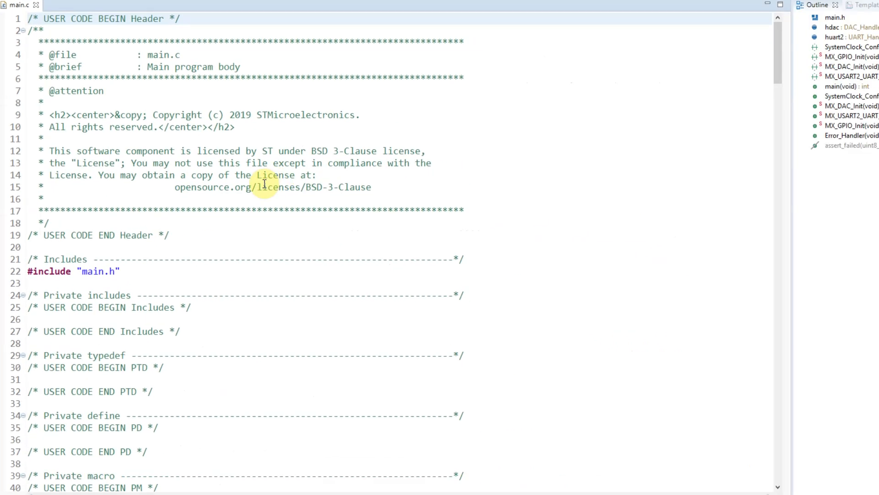
{"action": "scroll", "scroll_direction": "down", "scroll_amount": 3}
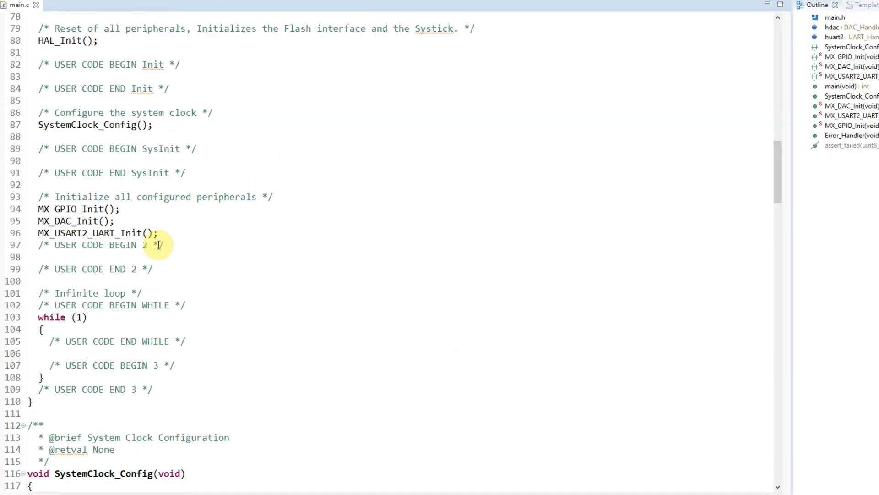
Step: Add HAL_DAC_Start(&hdac, DAC_CHANNEL_1); under USER CODE BEGIN 2
{"action": "type", "text": "h"}
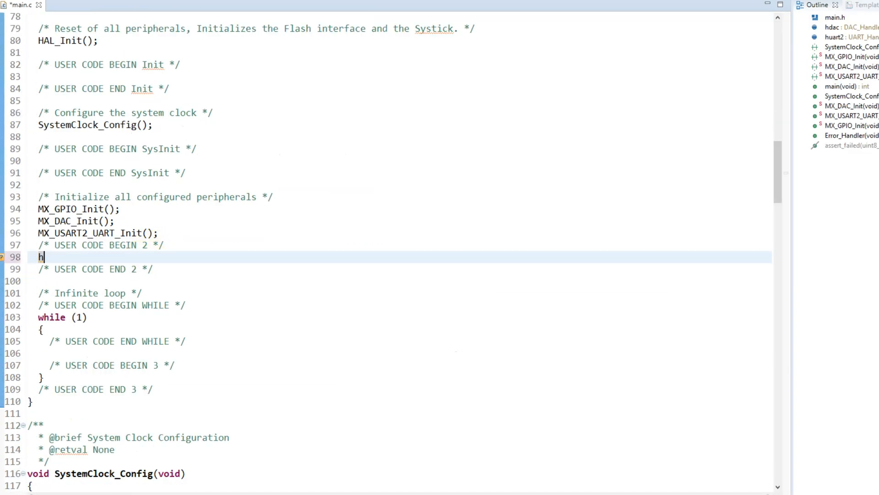
{"action": "type", "text": "AL_DAC_Start(&h"}
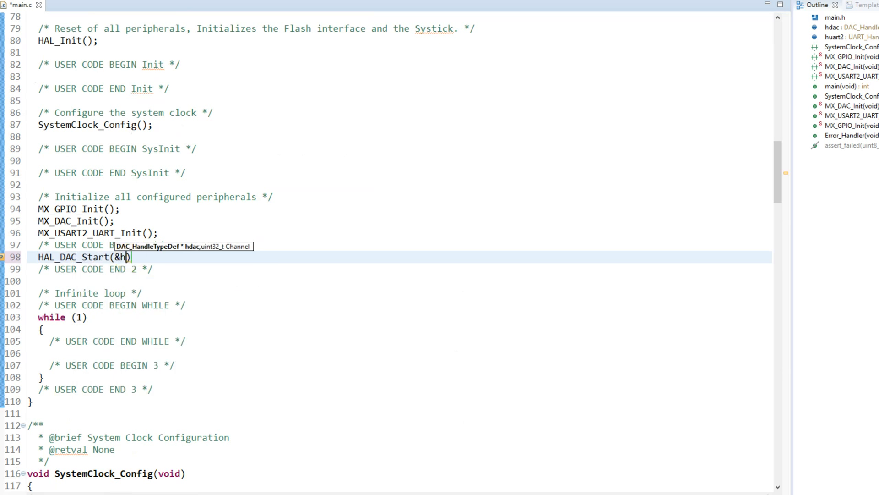
{"action": "type", "text": "dac, DAC_CHANNEL_1);"}
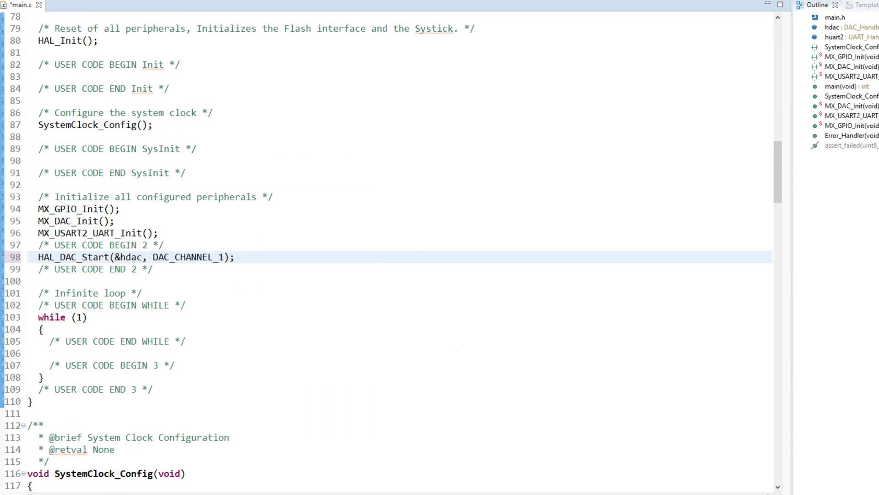
{"action": "left_click", "coordinate": [234, 257]}
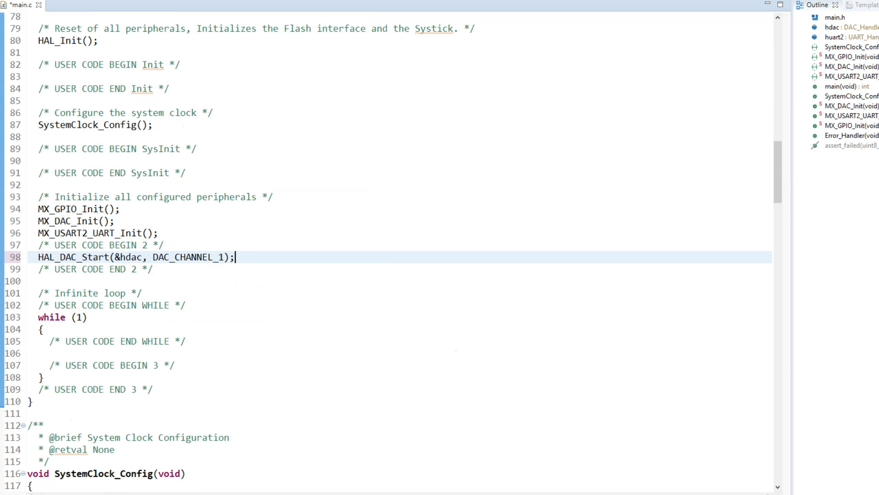
Step: Add HAL_DAC_SetValue(&hdac, DAC_CHANNEL_1, DAC_ALIGN_12B_R, value_dac); in the main loop
{"action": "scroll", "scroll_direction": "down", "scroll_amount": 3}
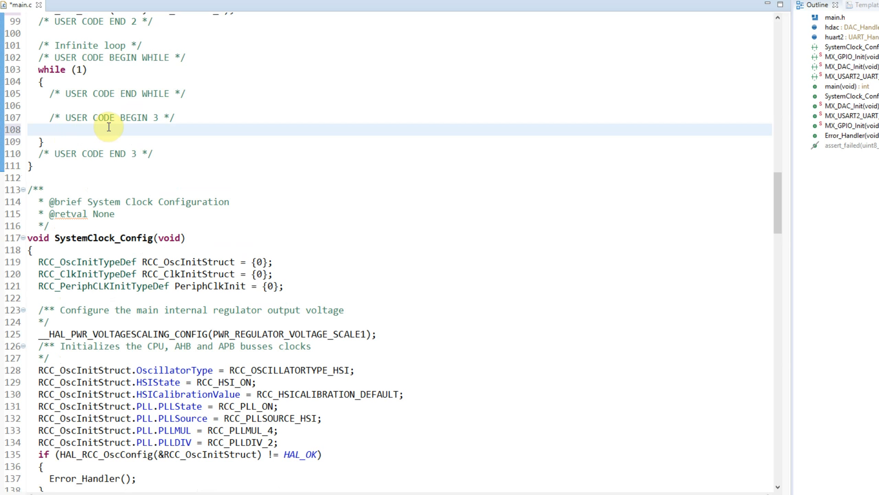
{"action": "type", "text": "HAL_DAC_SetValue(&hdac, DAC_CHANNEL_1, DAC_ALIGN_12B_R, 0x100)"}
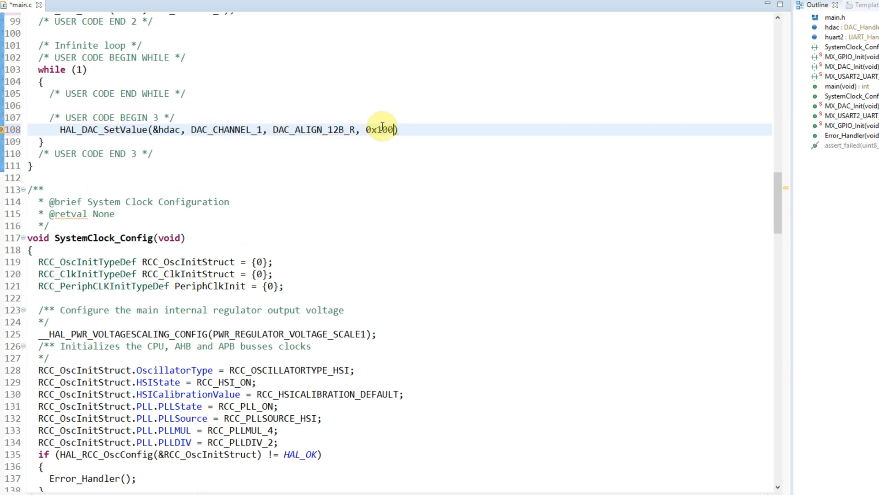
{"action": "type", "text": ";"}
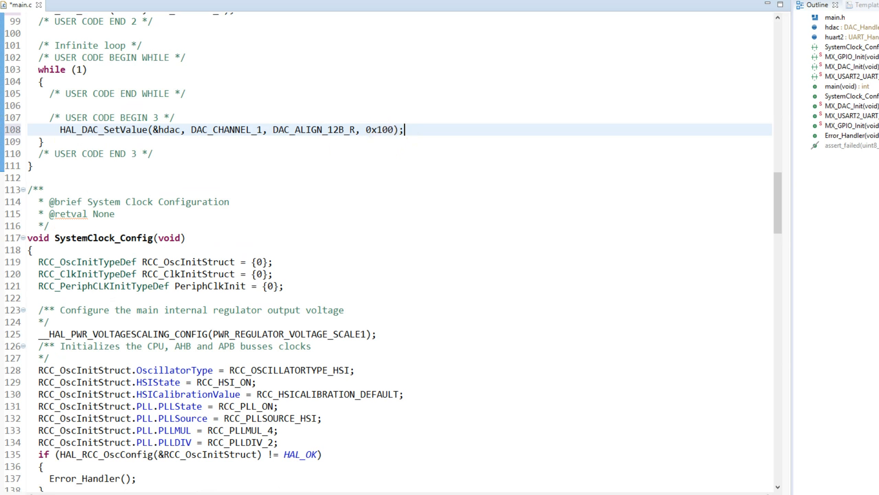
{"action": "double_click", "coordinate": [380, 130]}
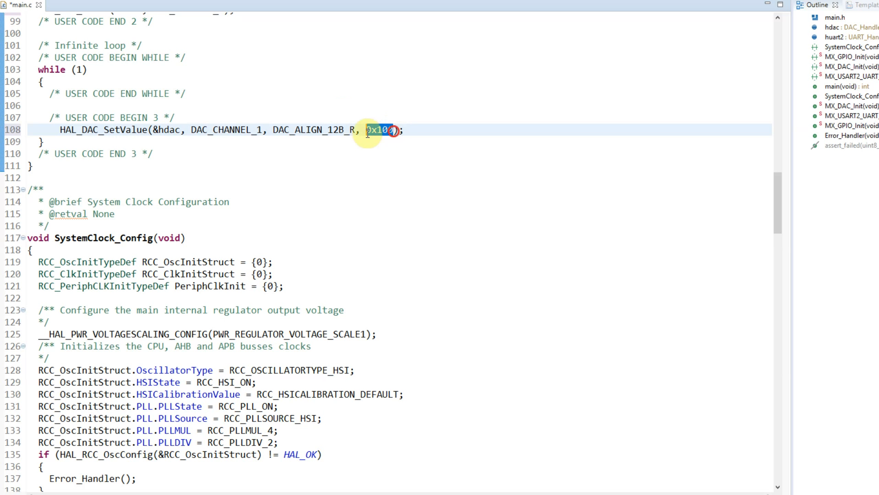
{"action": "type", "text": "value_dac"}
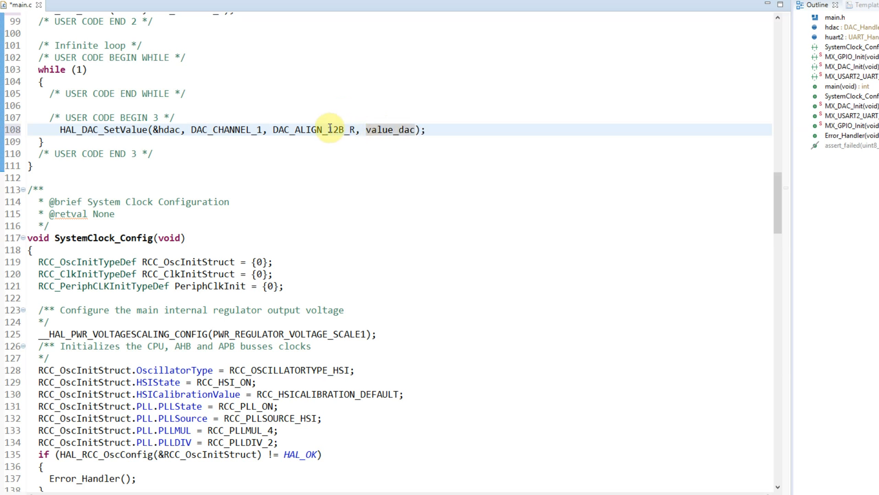
{"action": "scroll", "scroll_direction": "up", "scroll_amount": 3}
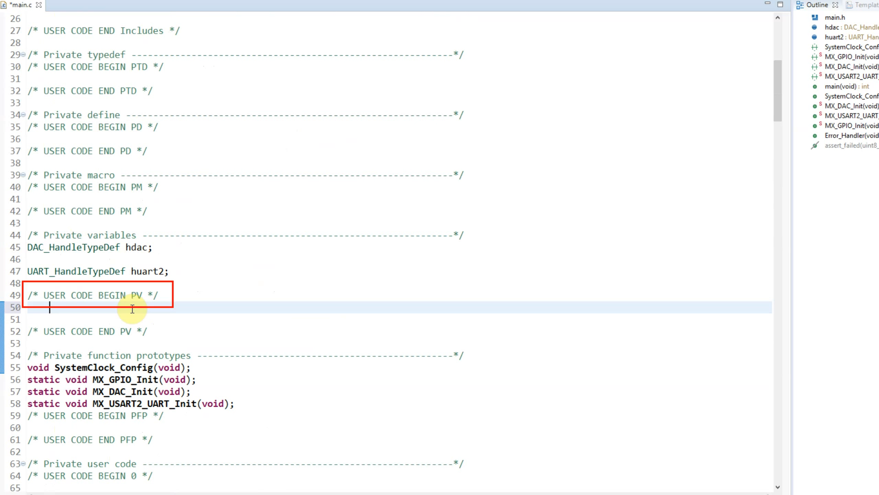
Step: Declare uint32_t value_dac=0 and reset it to 0 in the loop above 4095
{"action": "type", "text": "uint32_t value_adc"}
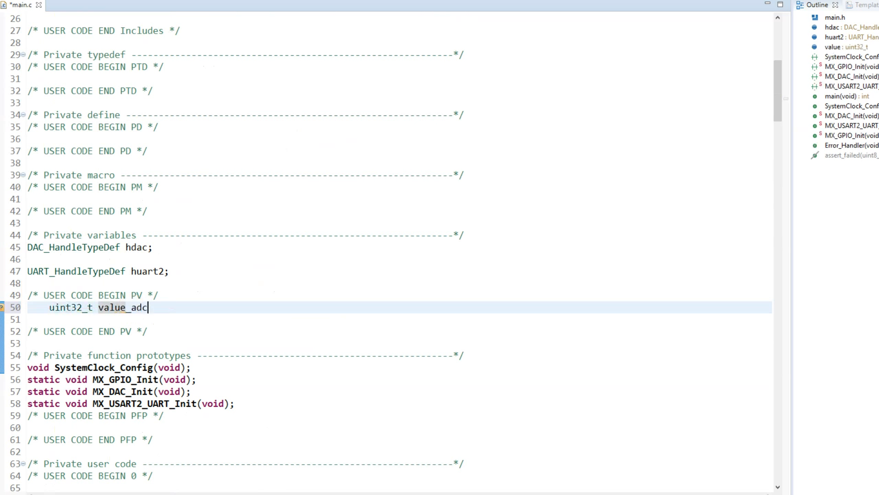
{"action": "type", "text": "=0;"}
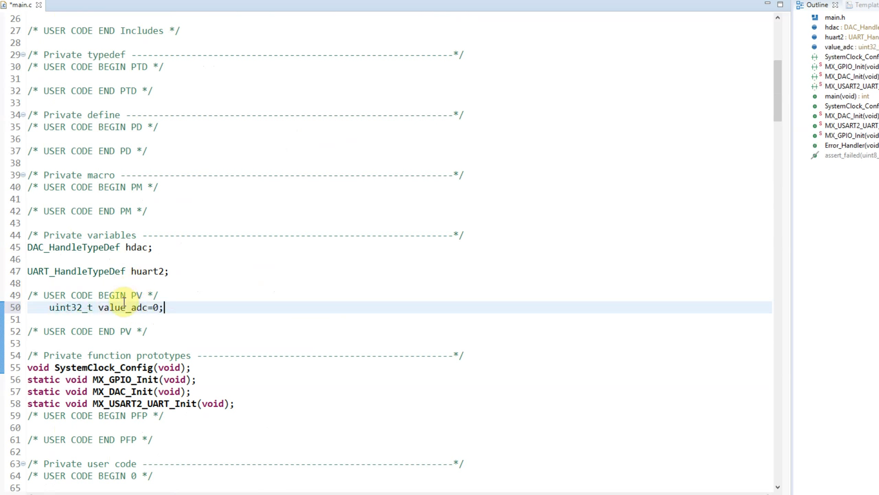
{"action": "scroll", "scroll_direction": "down", "scroll_amount": 3}
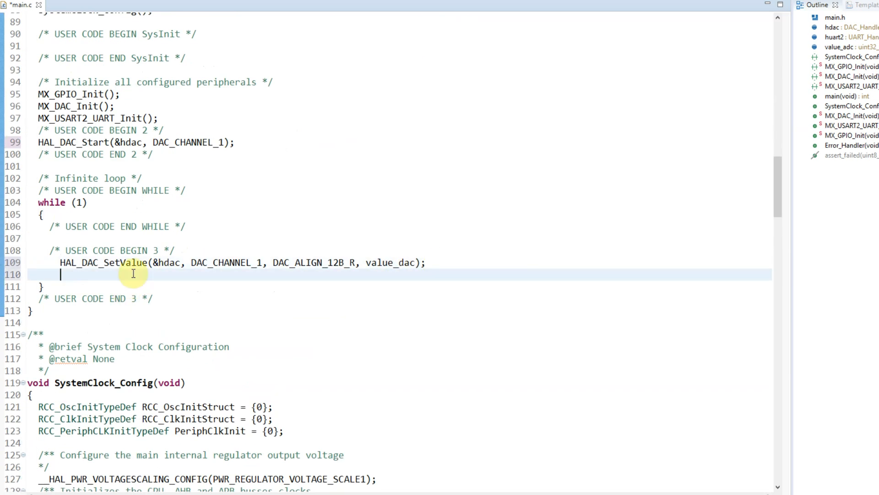
{"action": "type", "text": "if (value_dac )"}
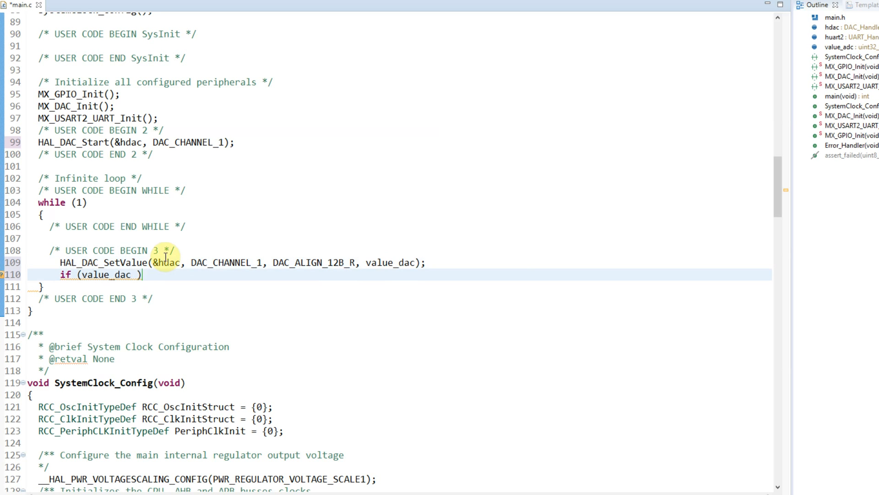
{"action": "type", "text": "4095 )"}
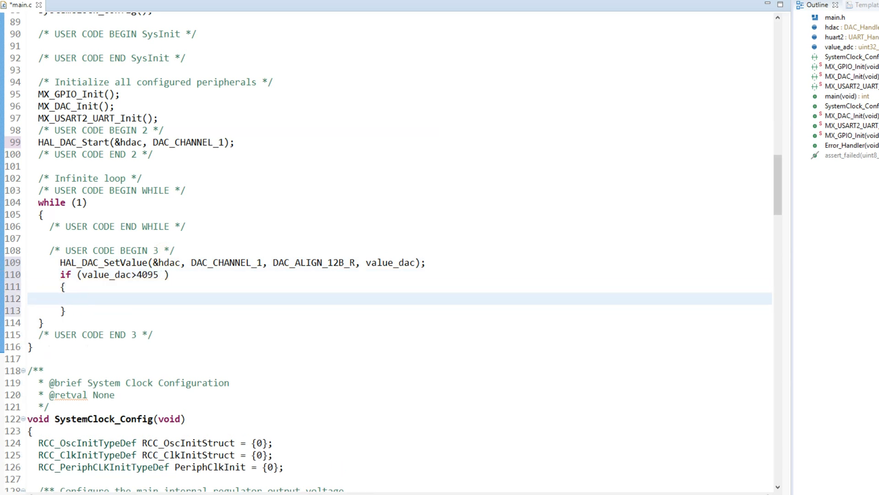
{"action": "type", "text": "value_dac=0;"}
{"action": "type", "text": "HAL_Delay(1);"}
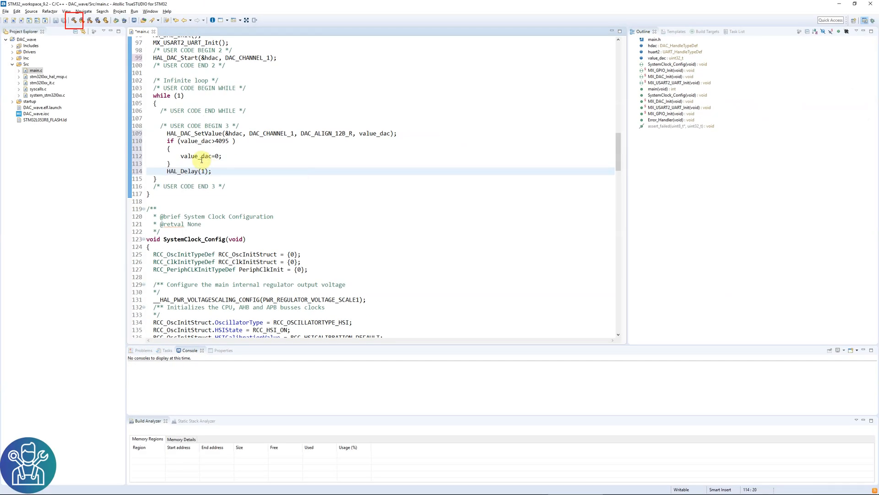
Step: Build DAC_wave and start a debug session halted at HAL_Init()
{"action": "left_click", "coordinate": [115, 22]}
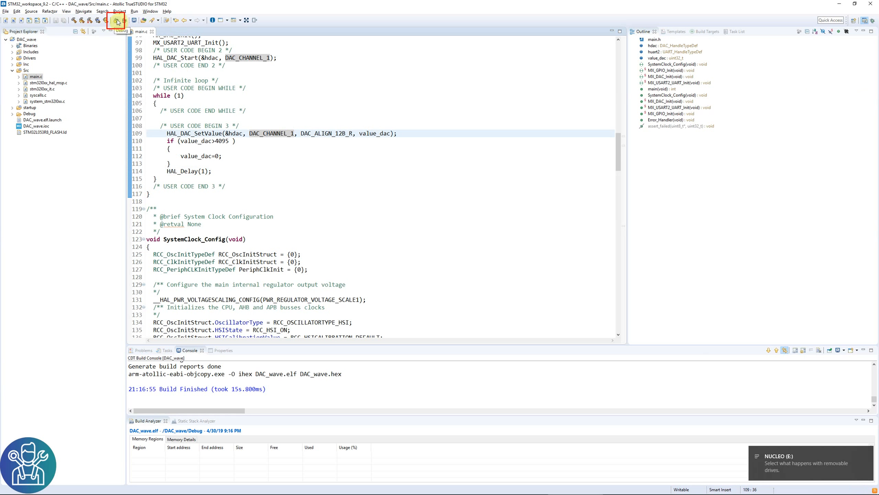
{"action": "left_click", "coordinate": [107, 21]}
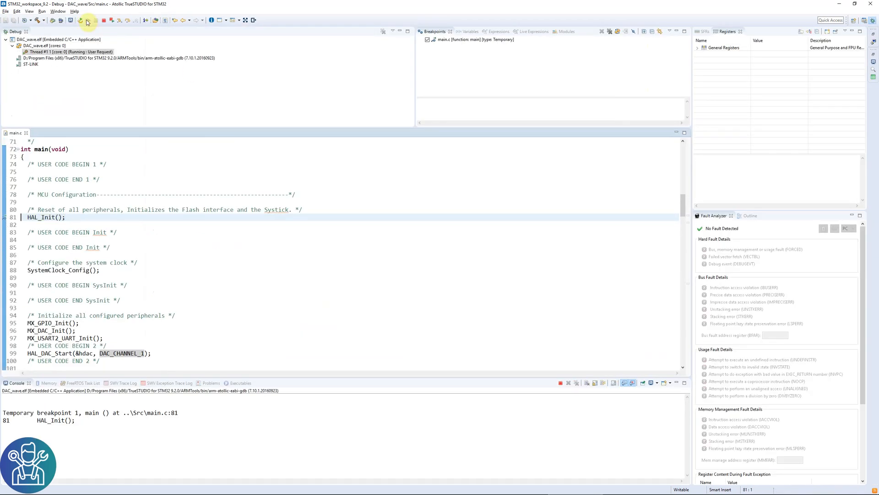